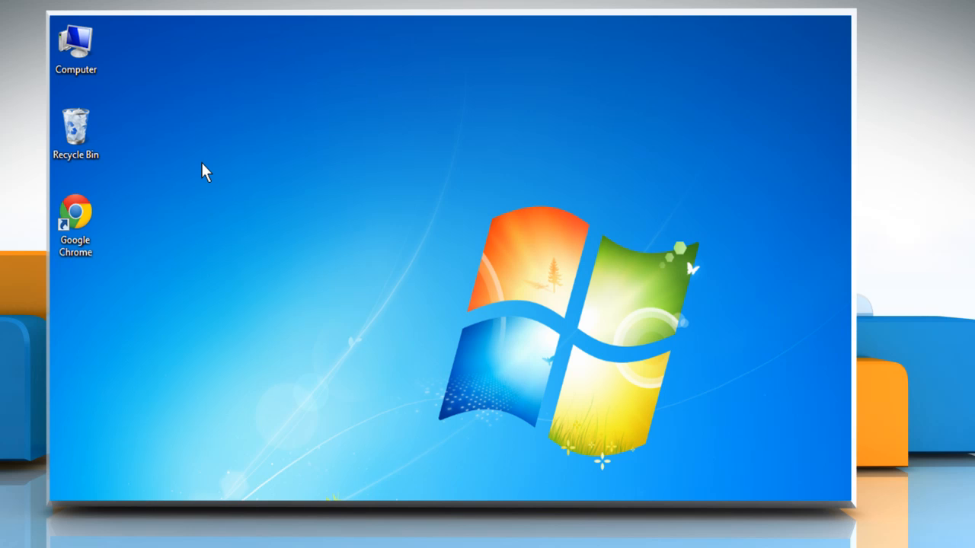
Launch Google Chrome from the desktop shortcut to show the Google home page
{"action": "double_click", "coordinate": [77, 221]}
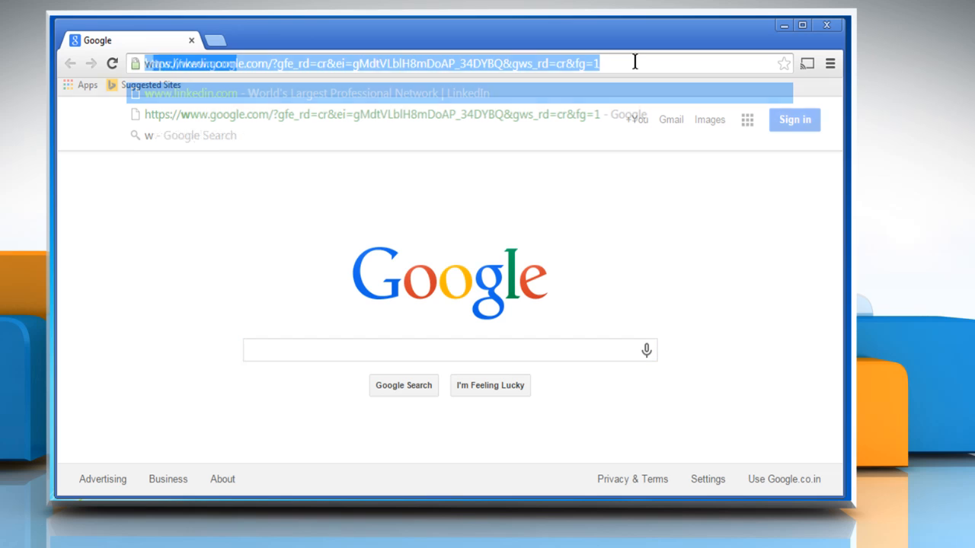
{"action": "type", "text": "www.linkedin.com"}
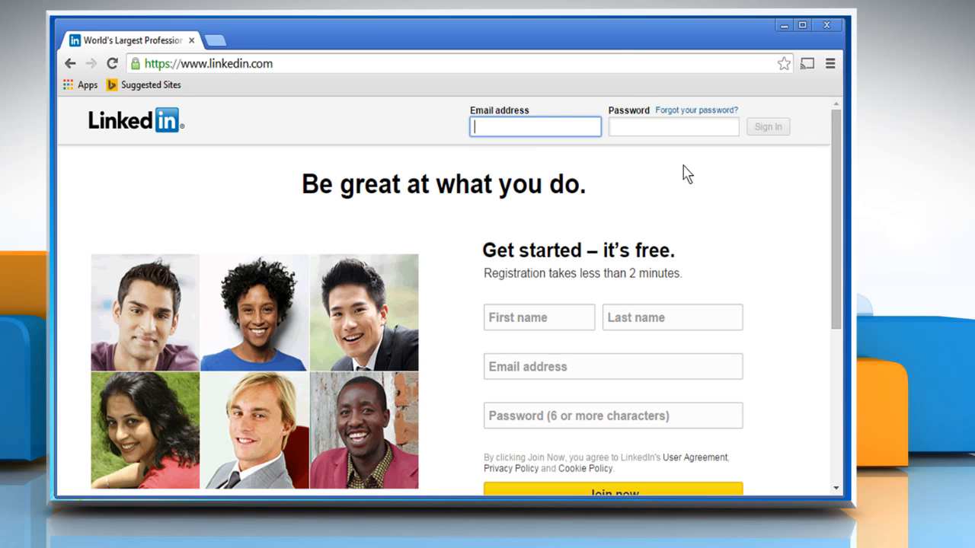
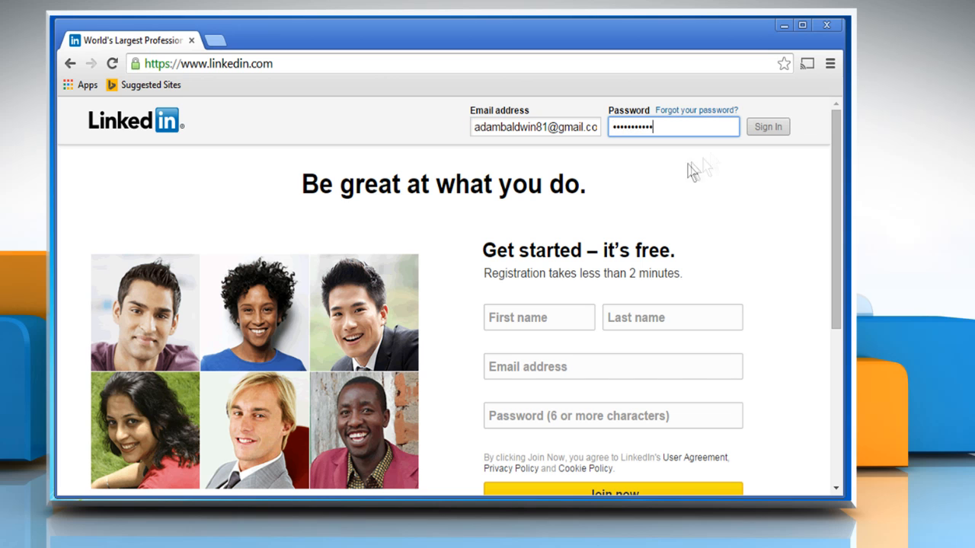
{"action": "left_click", "coordinate": [767, 126]}
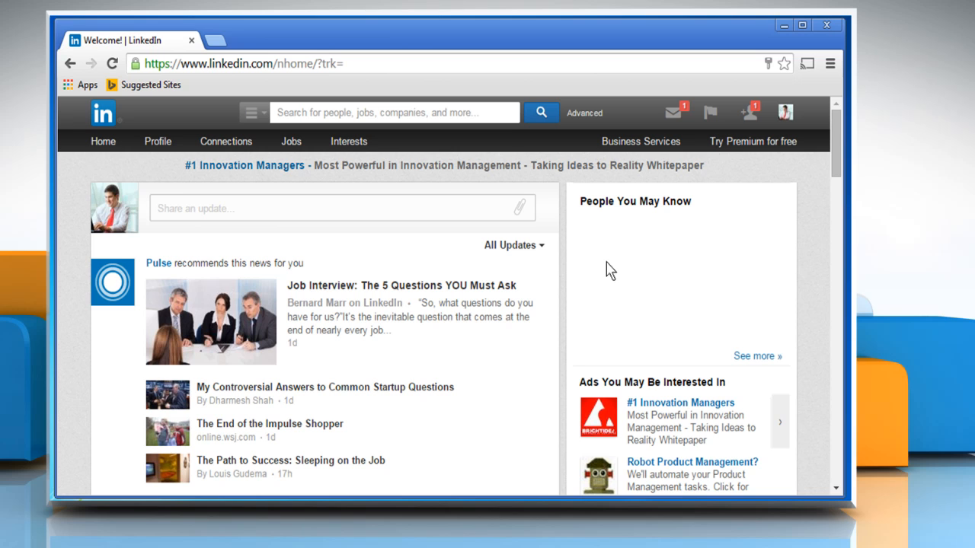
Bring up the Account & Settings page and show its Account section
{"action": "left_click", "coordinate": [786, 112]}
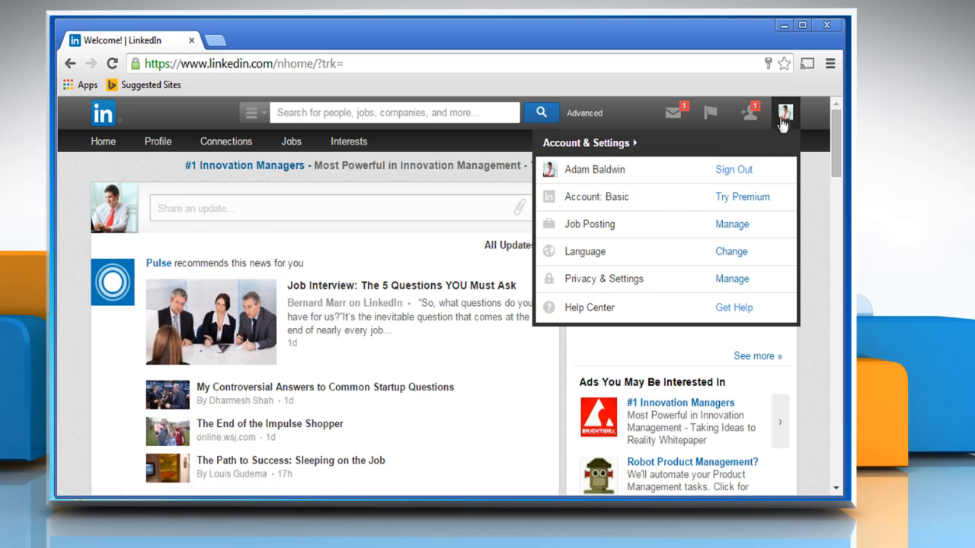
{"action": "mouse_move", "coordinate": [731, 224]}
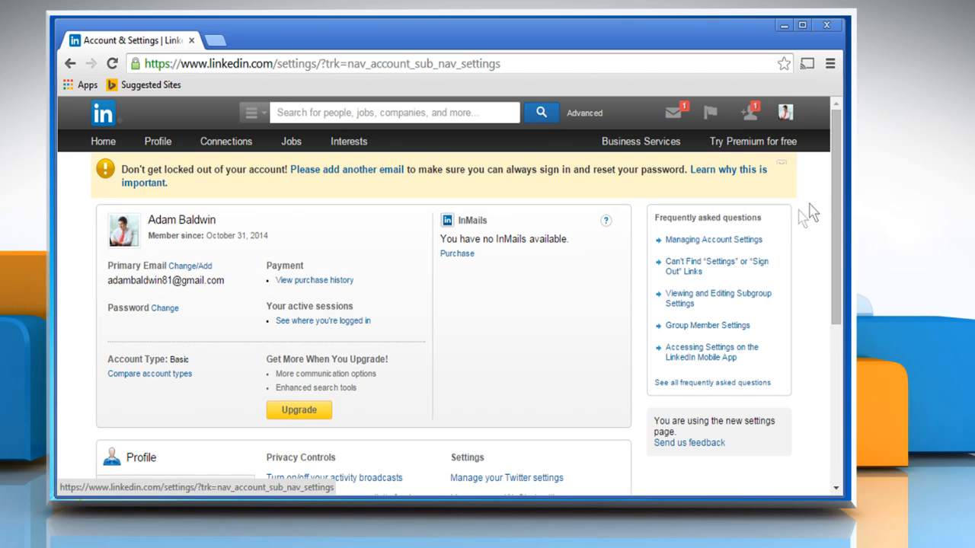
{"action": "scroll", "scroll_direction": "down", "scroll_amount": 3}
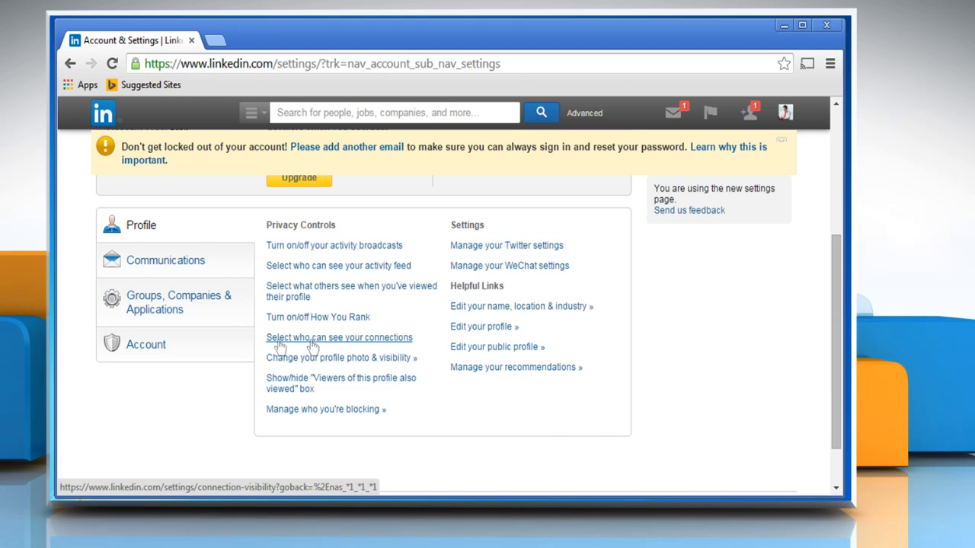
{"action": "left_click", "coordinate": [146, 344]}
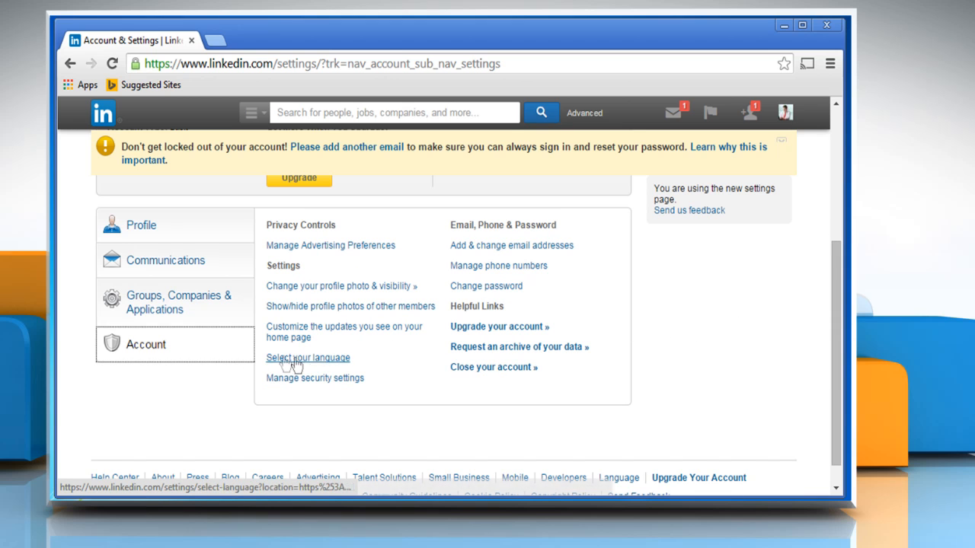
Switch the LinkedIn site language to Dansk from the language list
{"action": "left_click", "coordinate": [308, 356]}
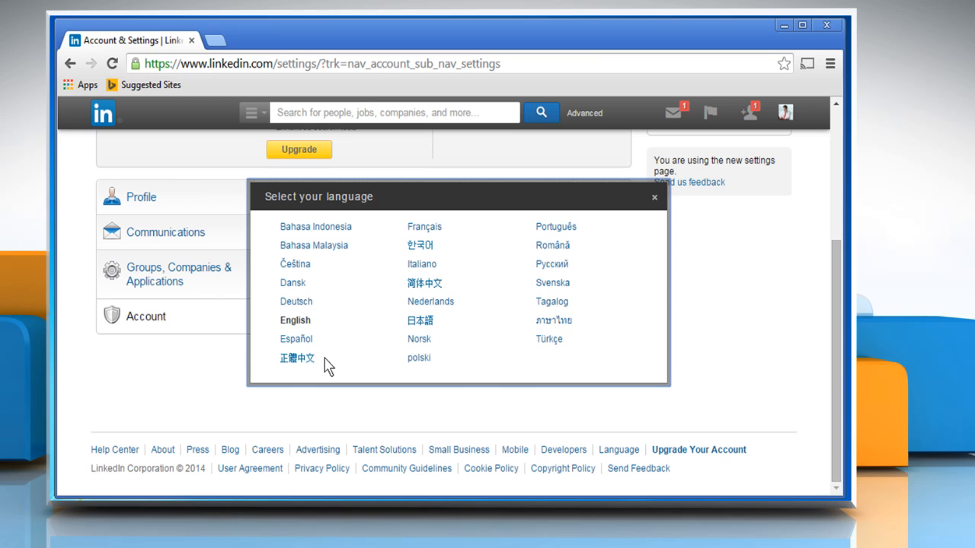
{"action": "mouse_move", "coordinate": [292, 283]}
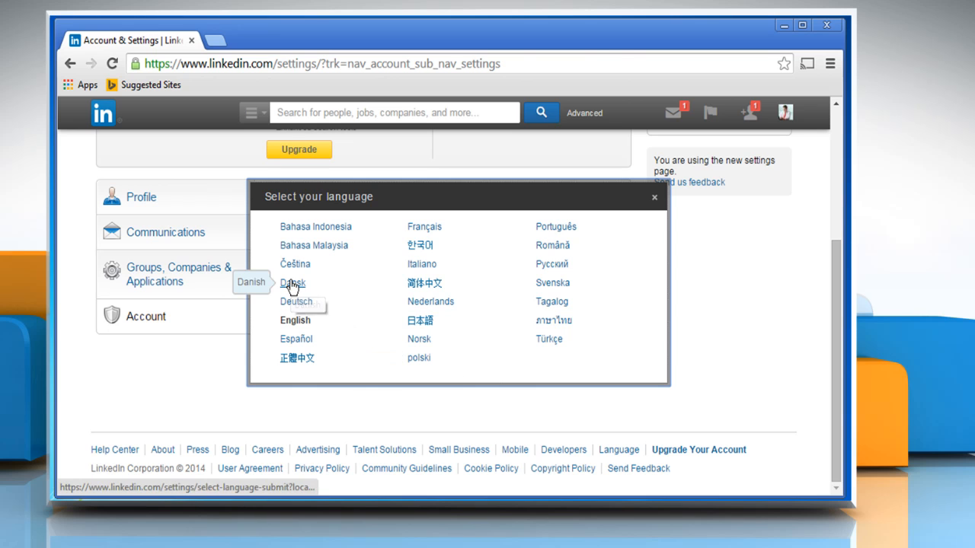
{"action": "left_click", "coordinate": [292, 282]}
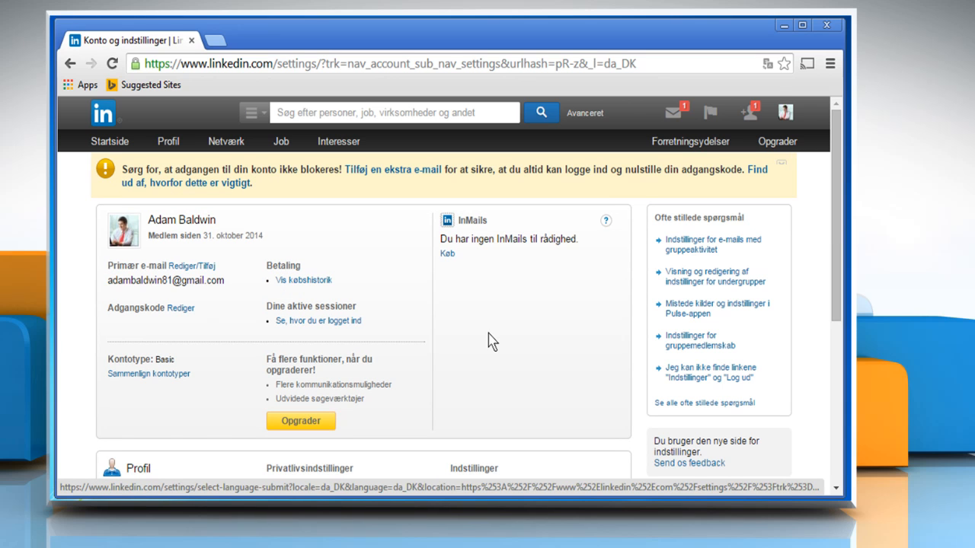